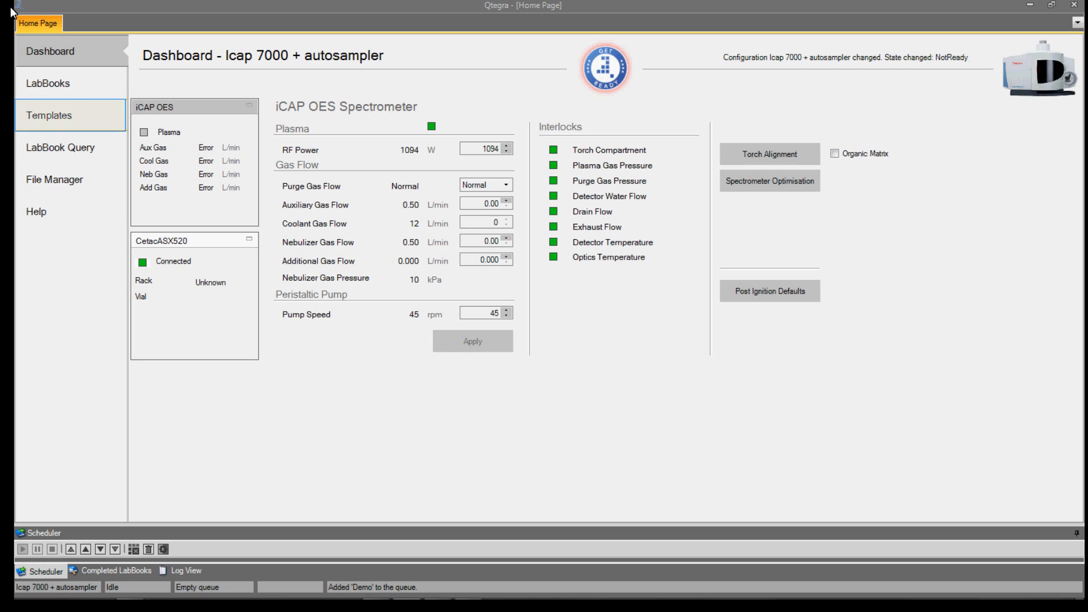
# - Create a template named Demo from the existing Demo LabBook
pyautogui.click(44, 116)
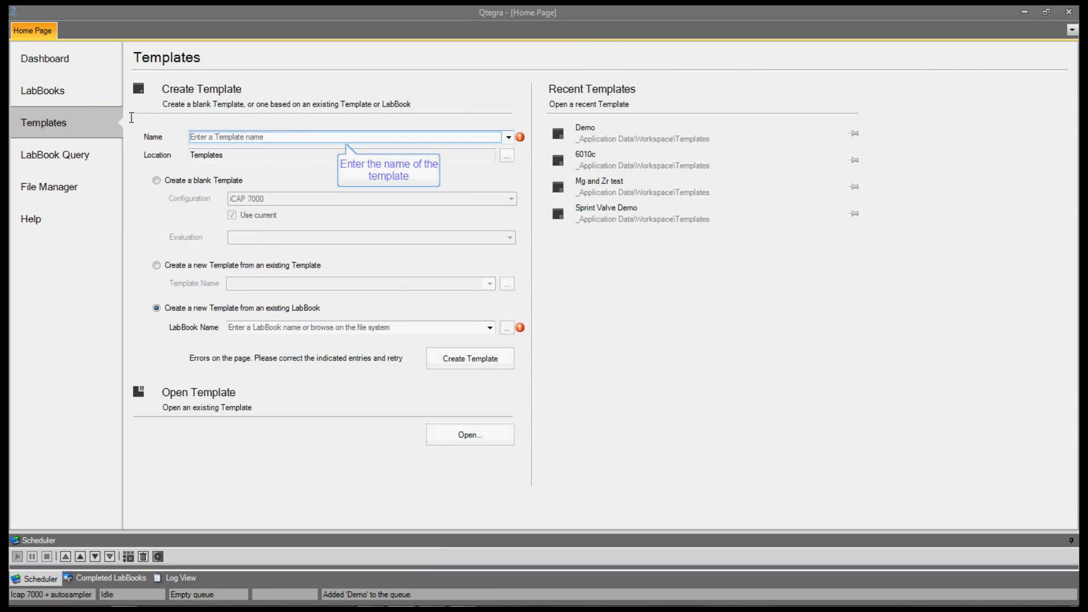
pyautogui.write('Demo')
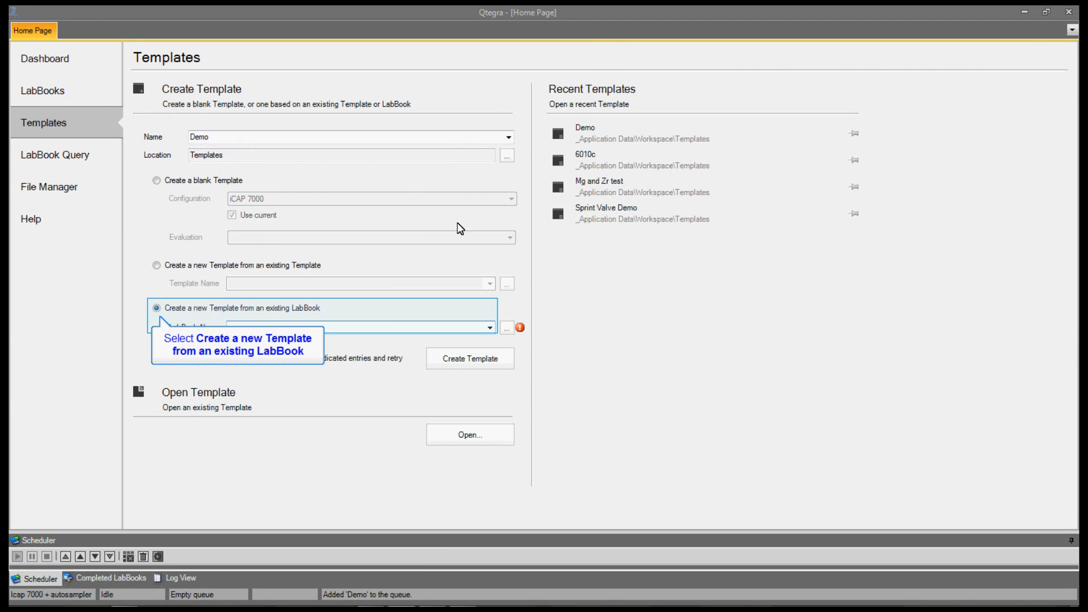
pyautogui.click(489, 328)
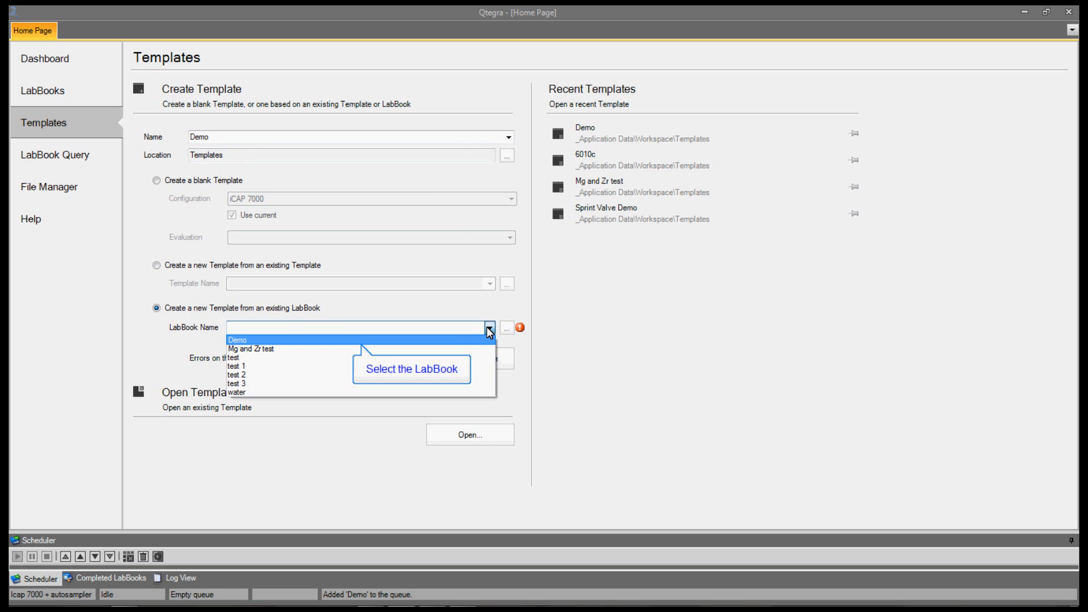
pyautogui.click(237, 339)
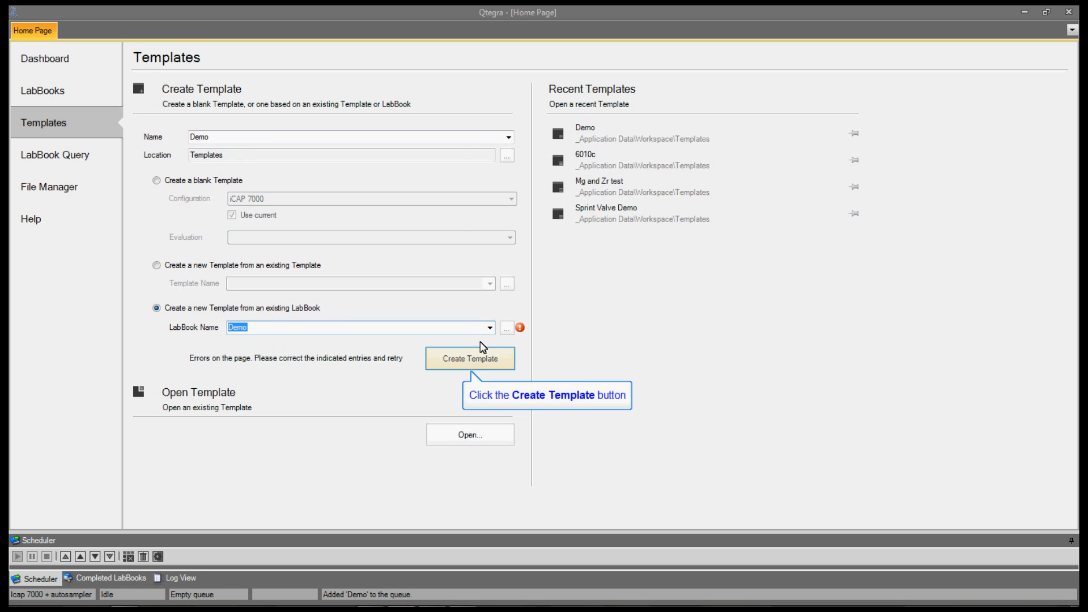
pyautogui.click(469, 359)
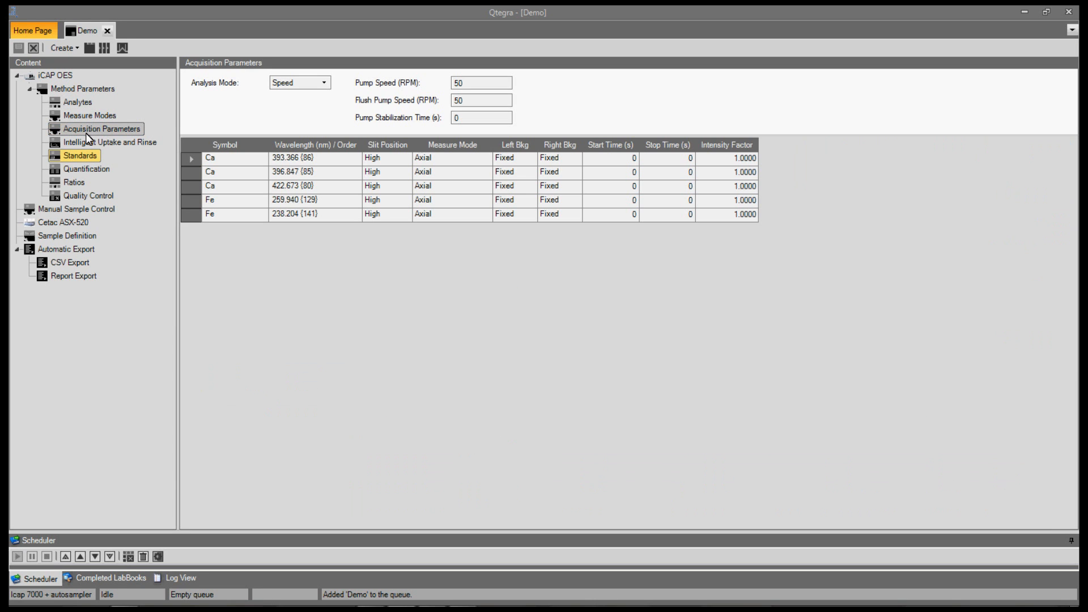
# - Show the Standards page with the 100 ppm Ca and Fe stock solution
pyautogui.click(80, 155)
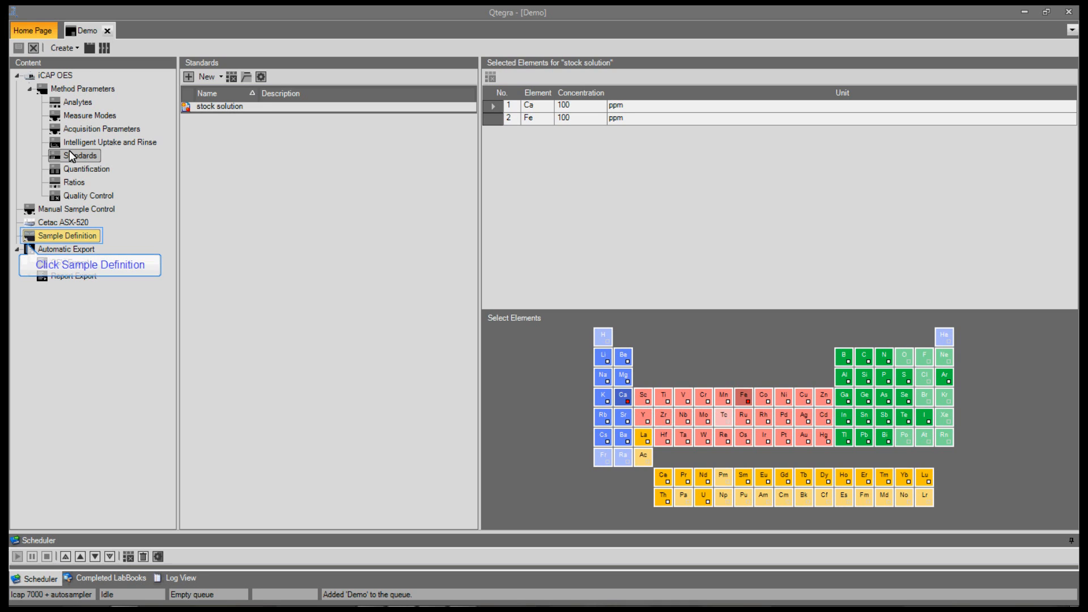
# - Show the Sample Definition page with its empty header, footer and default body row
pyautogui.click(67, 236)
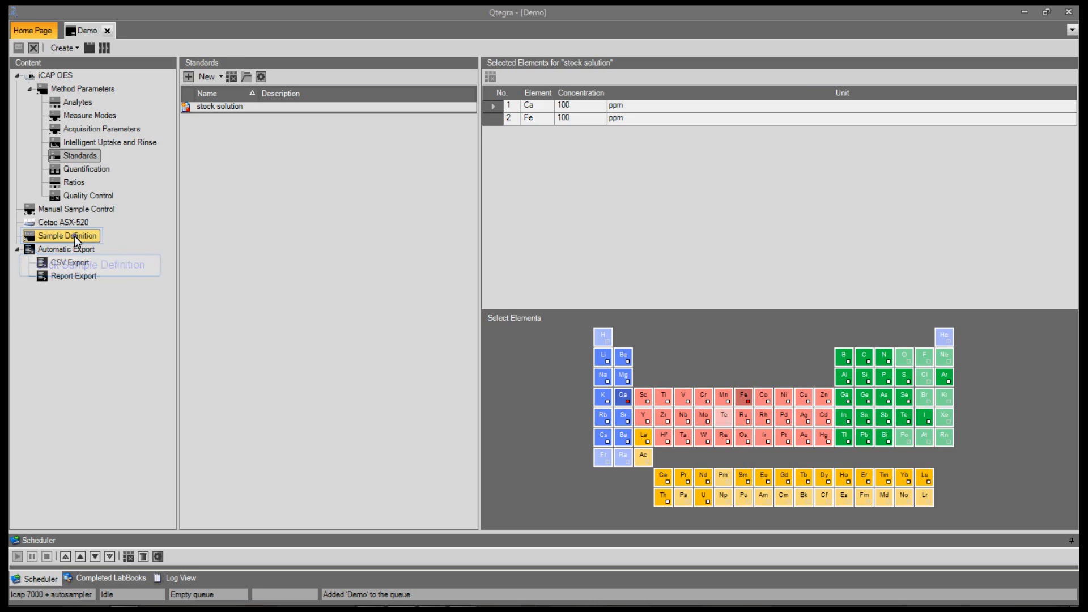
pyautogui.click(66, 236)
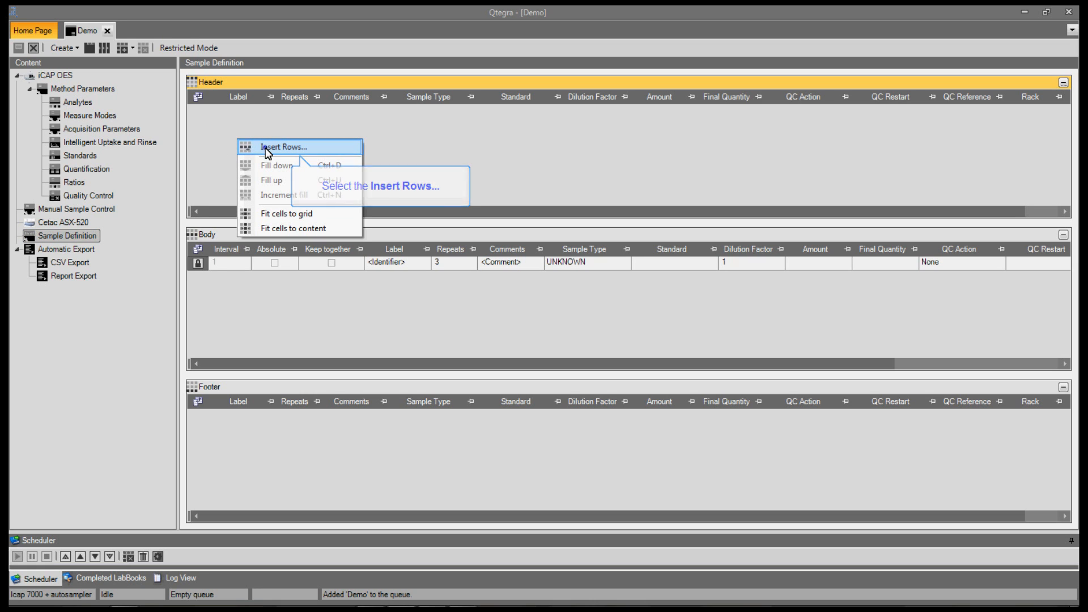
# - Insert five header rows for Blank, Cal 1, Cal 10, Cal 100 and QC
pyautogui.click(279, 147)
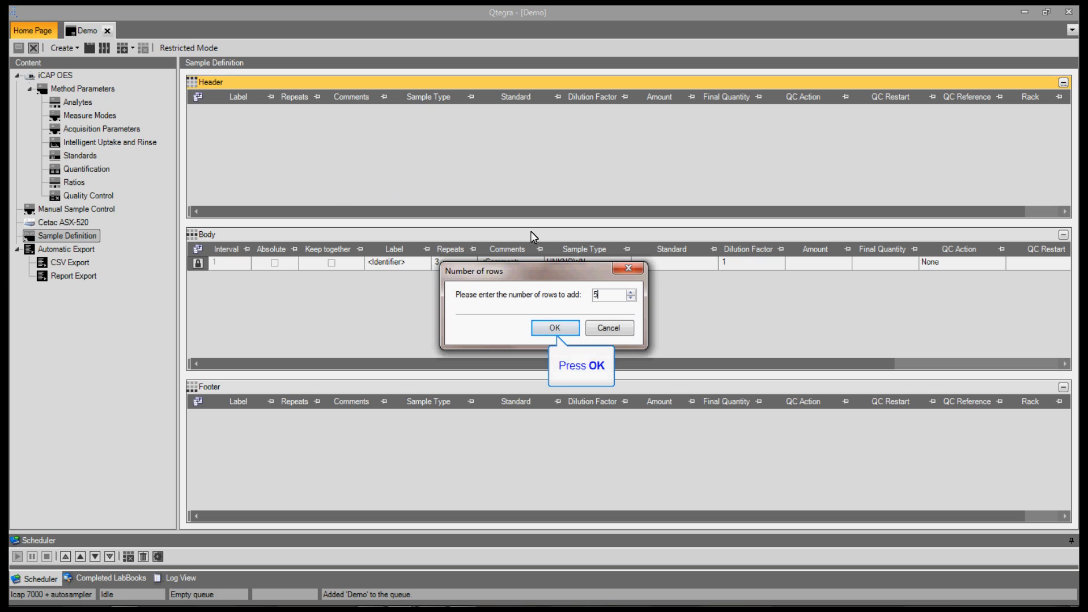
pyautogui.click(554, 327)
pyautogui.write('QC')
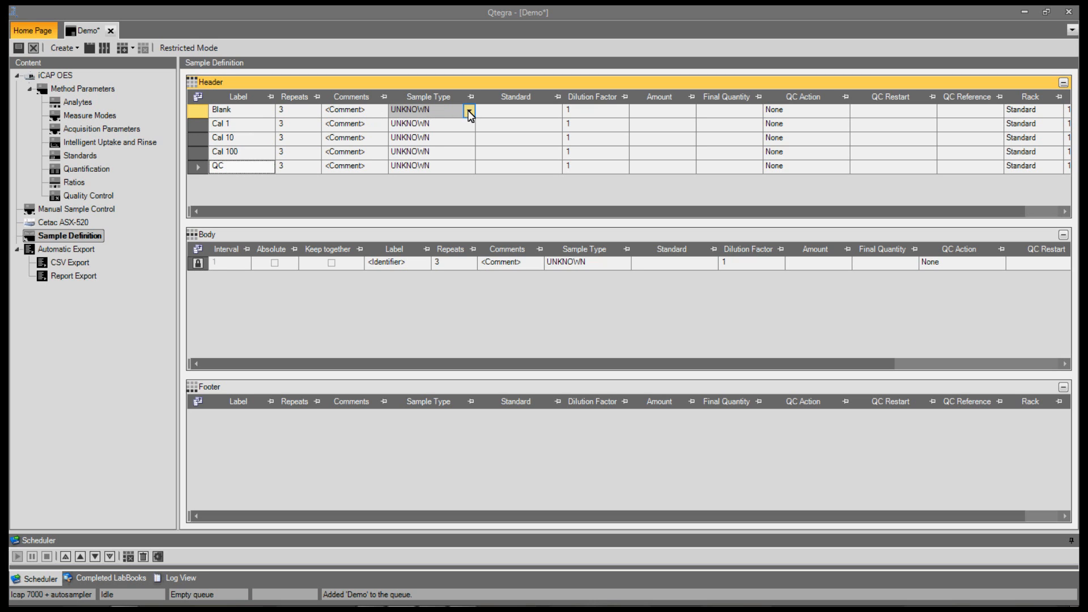
# - Make Blank a BLK sample and Cal 1 a STD sample using the stock solution
pyautogui.click(470, 110)
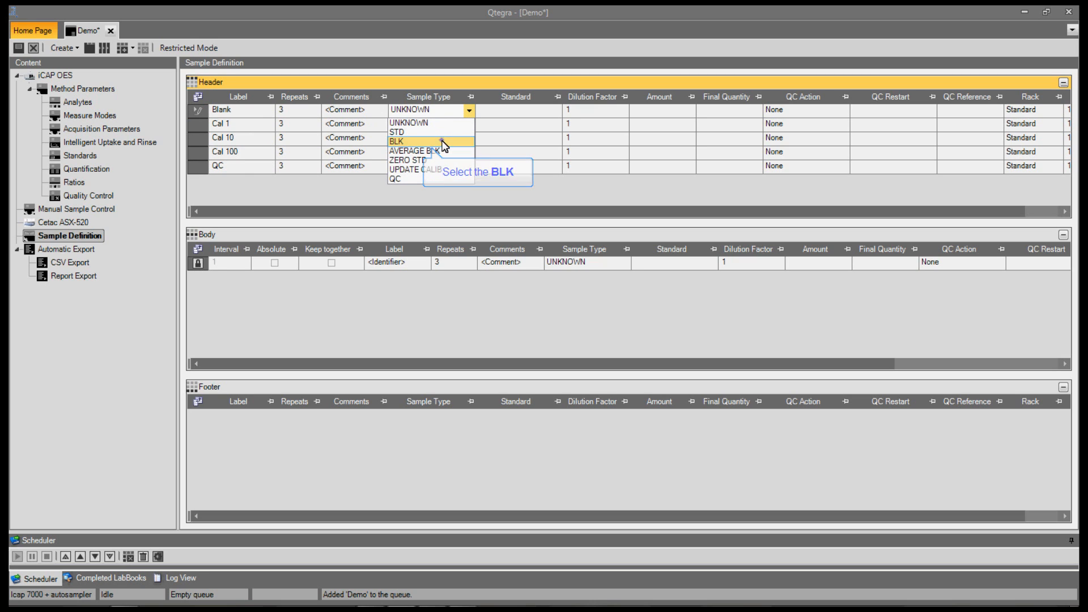
pyautogui.click(395, 142)
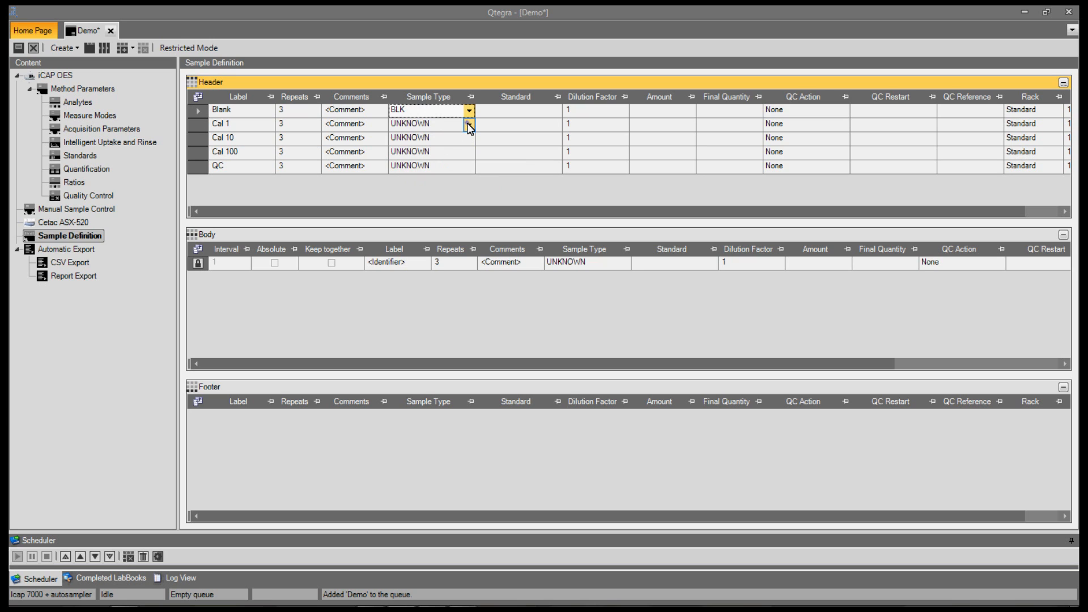
pyautogui.click(469, 124)
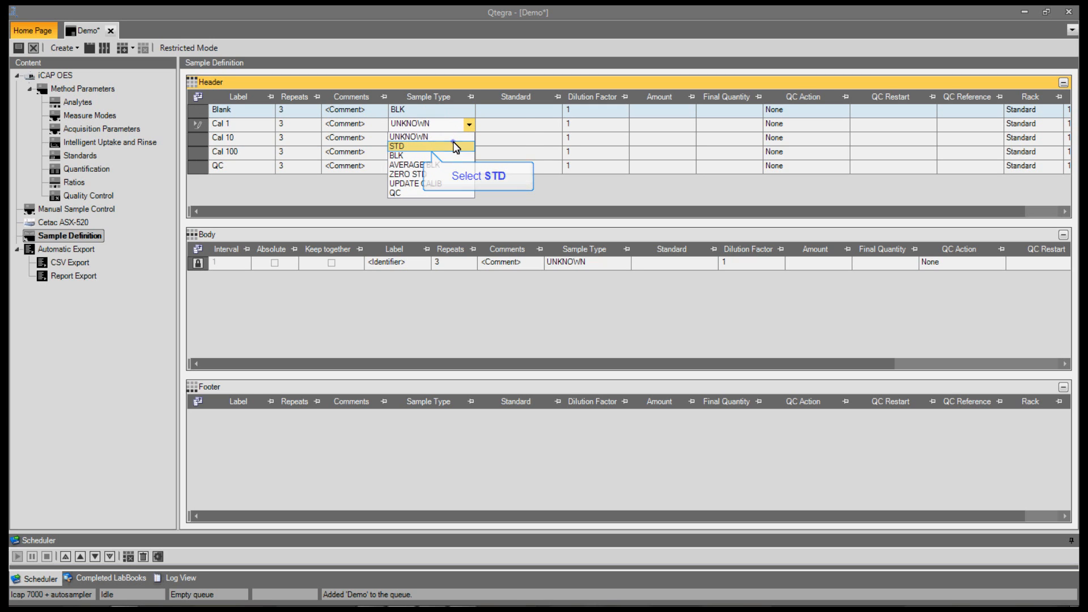
pyautogui.click(395, 147)
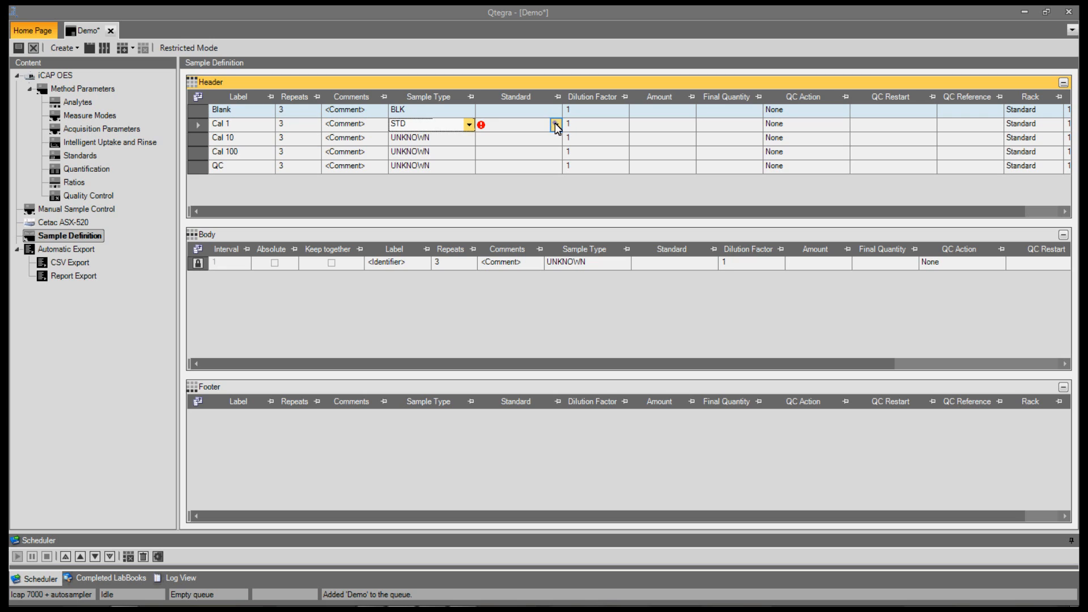
pyautogui.click(554, 123)
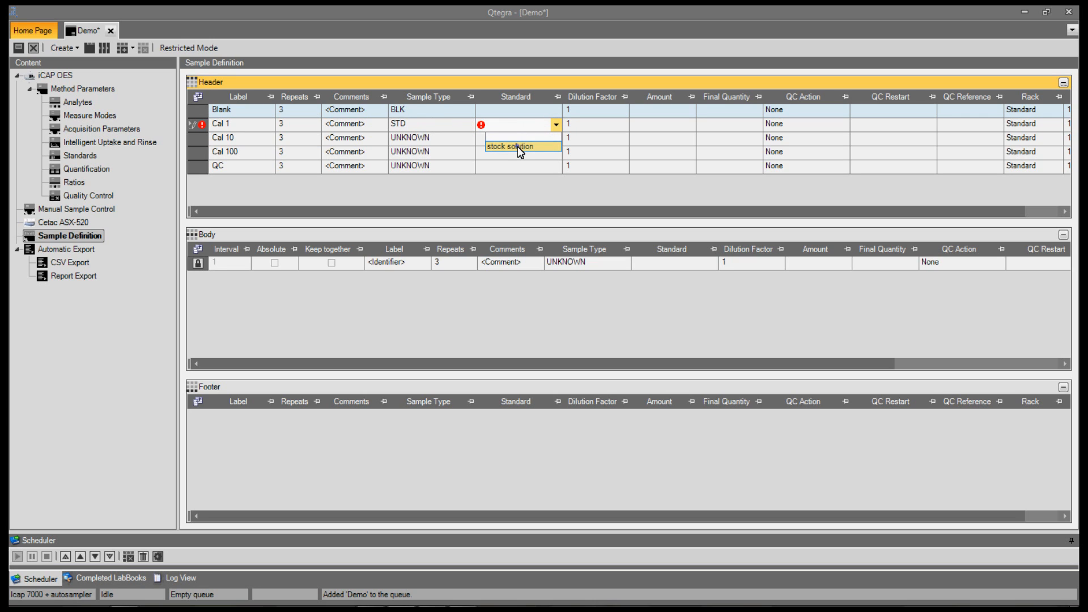
pyautogui.click(512, 147)
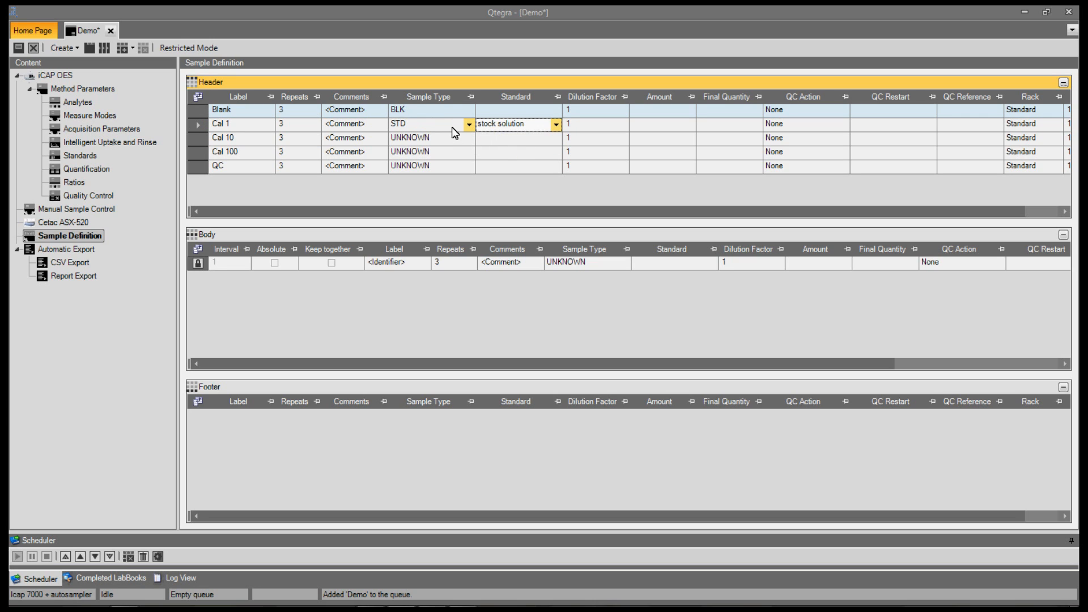
# - Fill STD and stock solution down to Cal 10 and Cal 100, and give Cal 1 dilution 100
pyautogui.rightClick(410, 137)
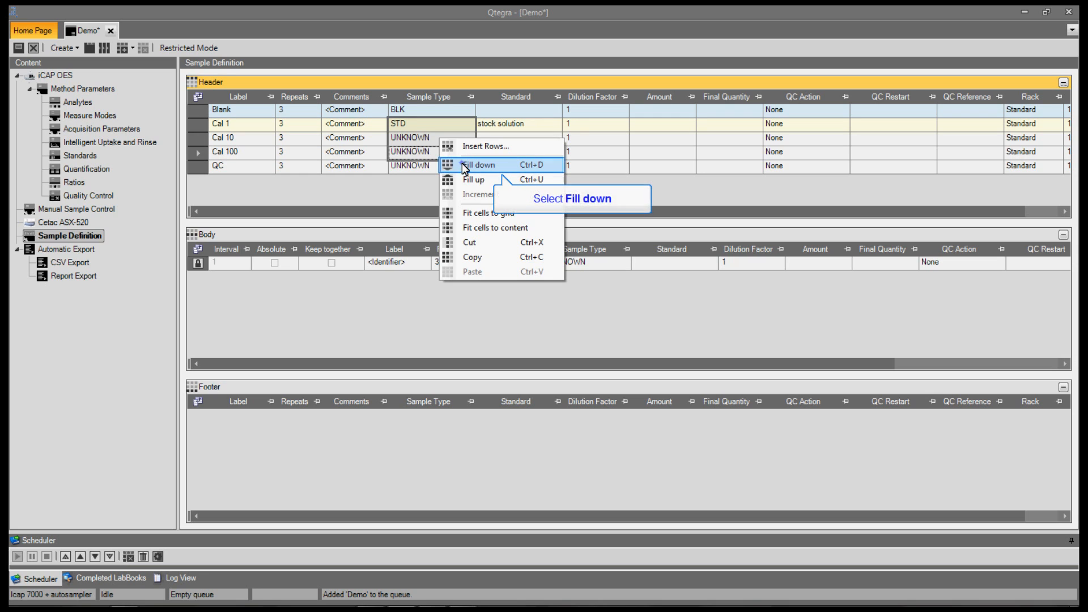
pyautogui.click(478, 164)
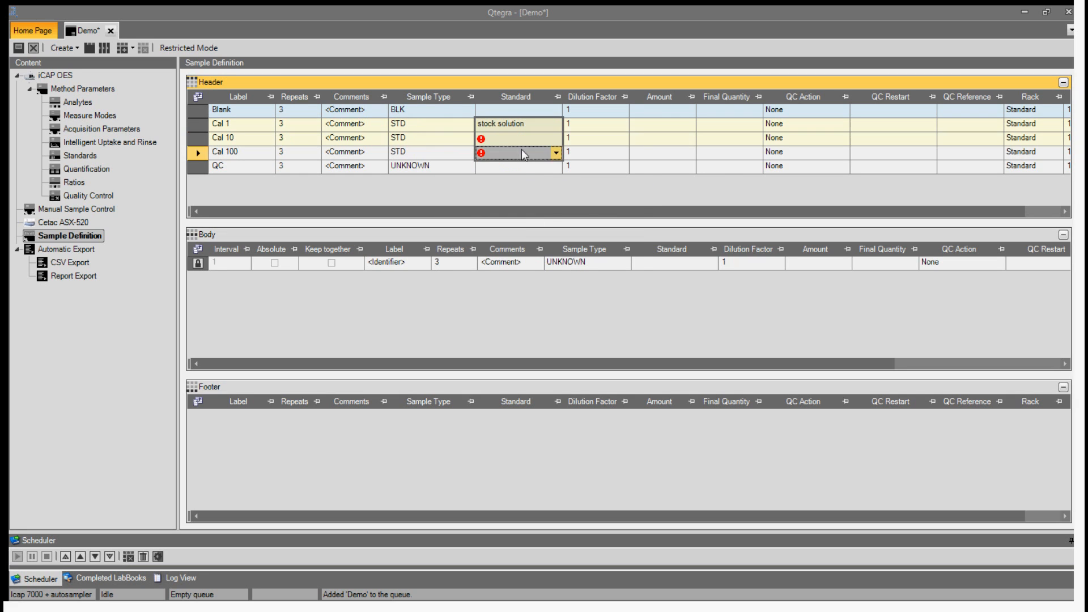
pyautogui.click(595, 125)
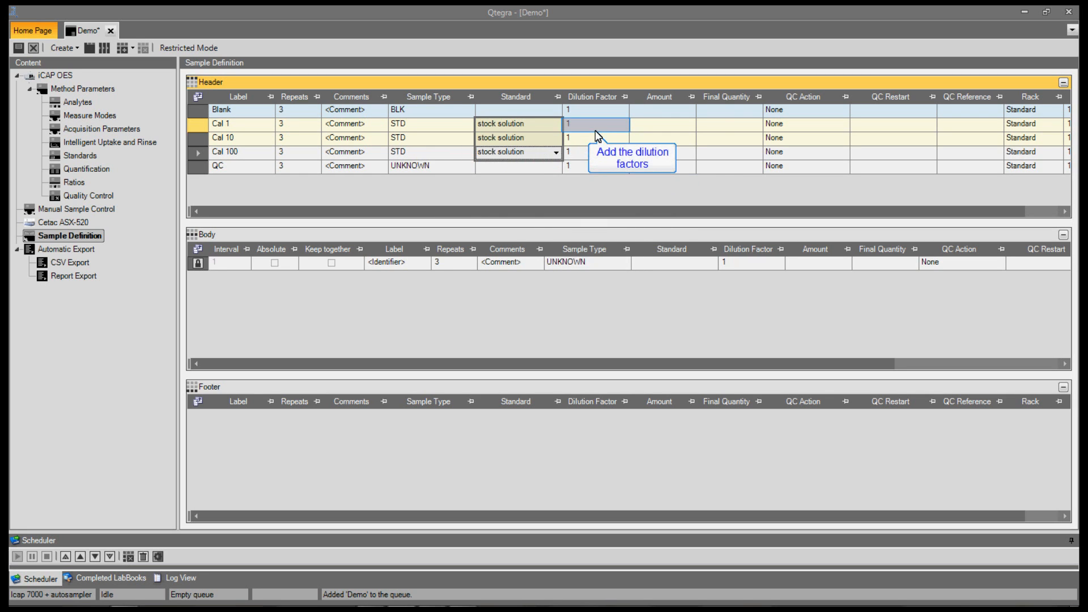
pyautogui.write('100')
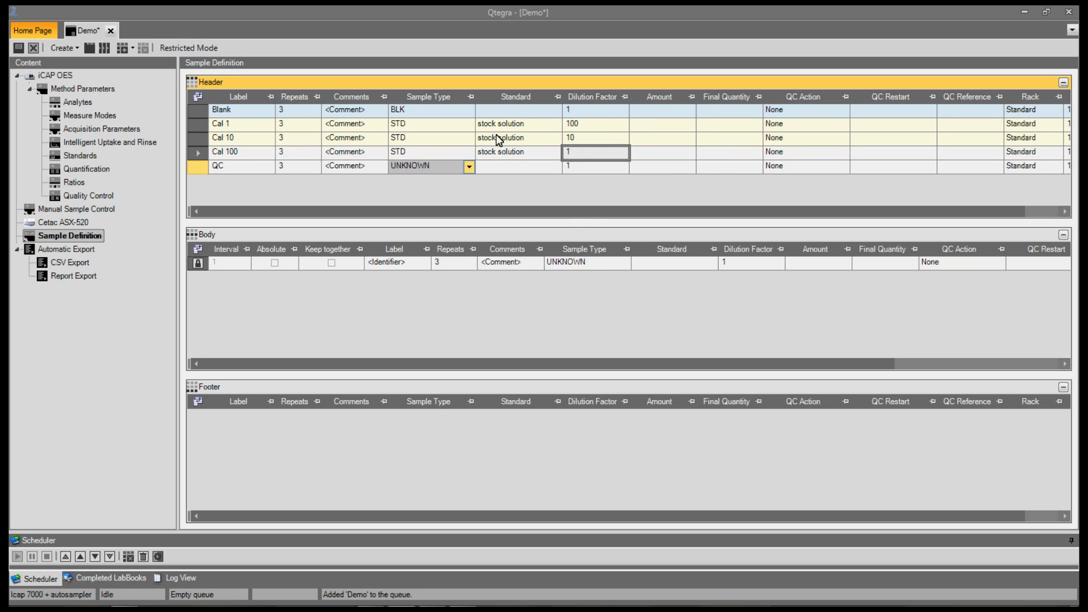
# - Make the QC row a CCV check on stock solution restarting after previous QC
pyautogui.click(468, 165)
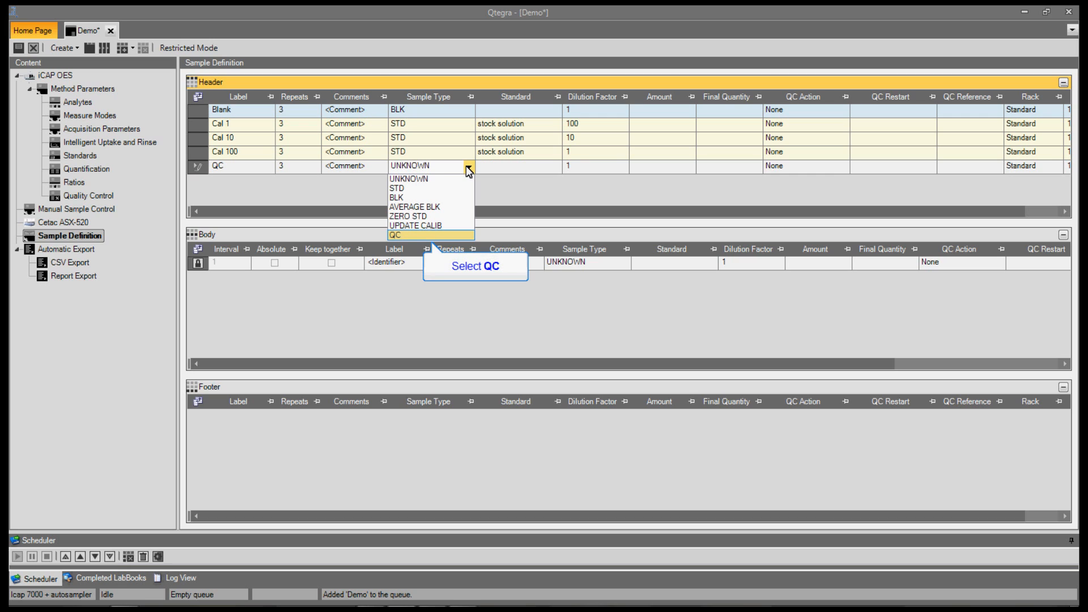
pyautogui.click(395, 235)
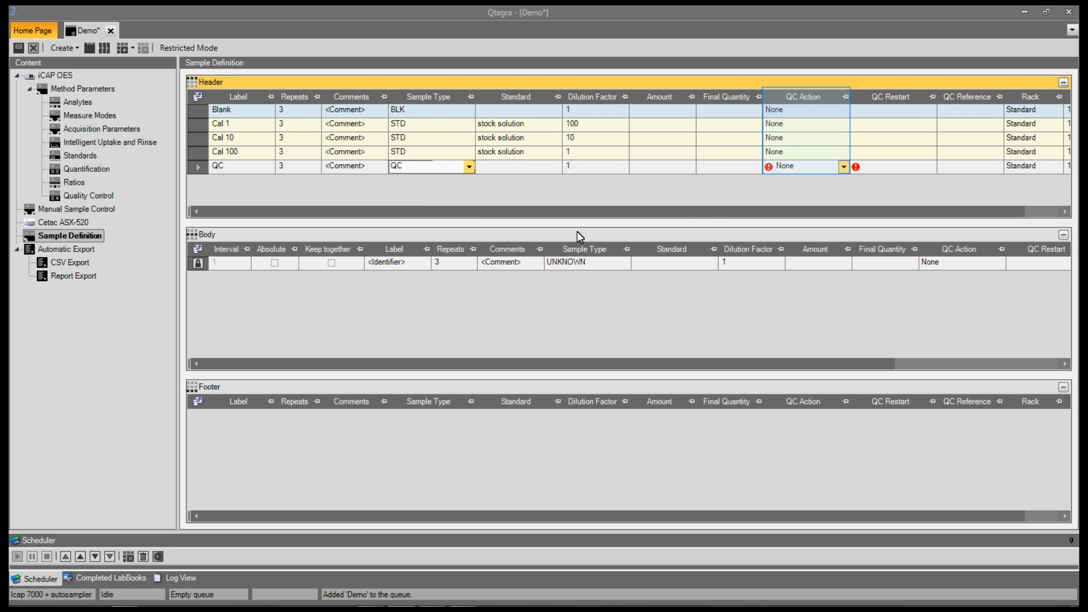
pyautogui.click(843, 166)
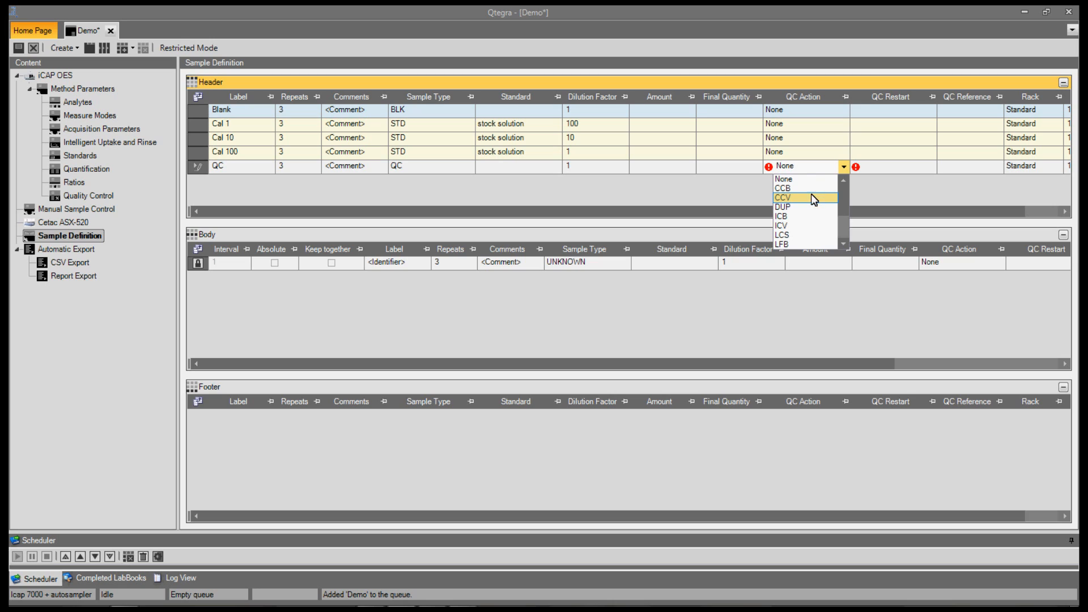
pyautogui.click(783, 197)
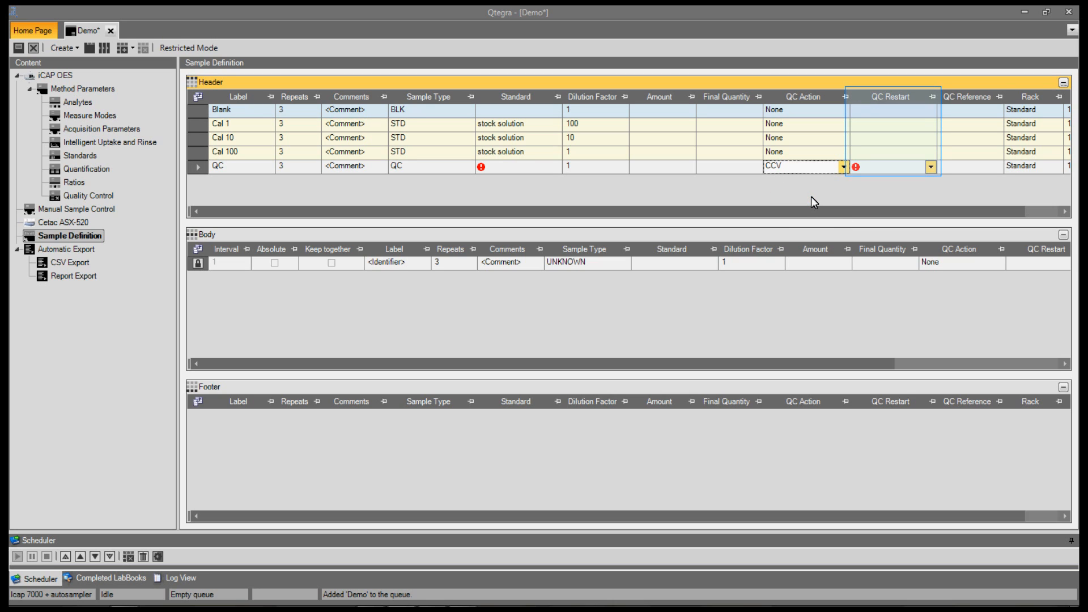
pyautogui.click(932, 166)
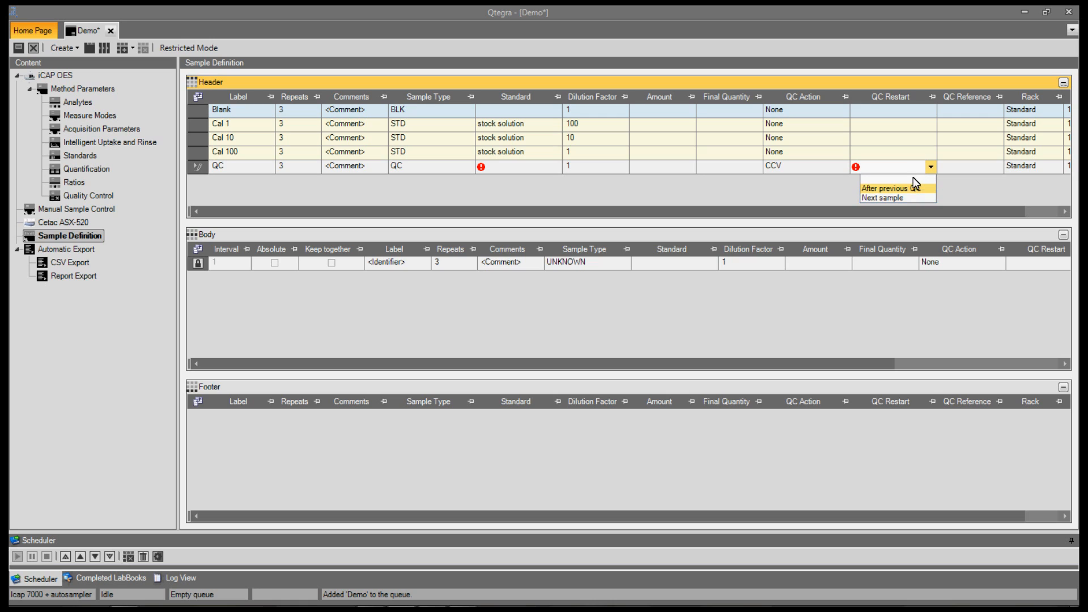
pyautogui.click(889, 188)
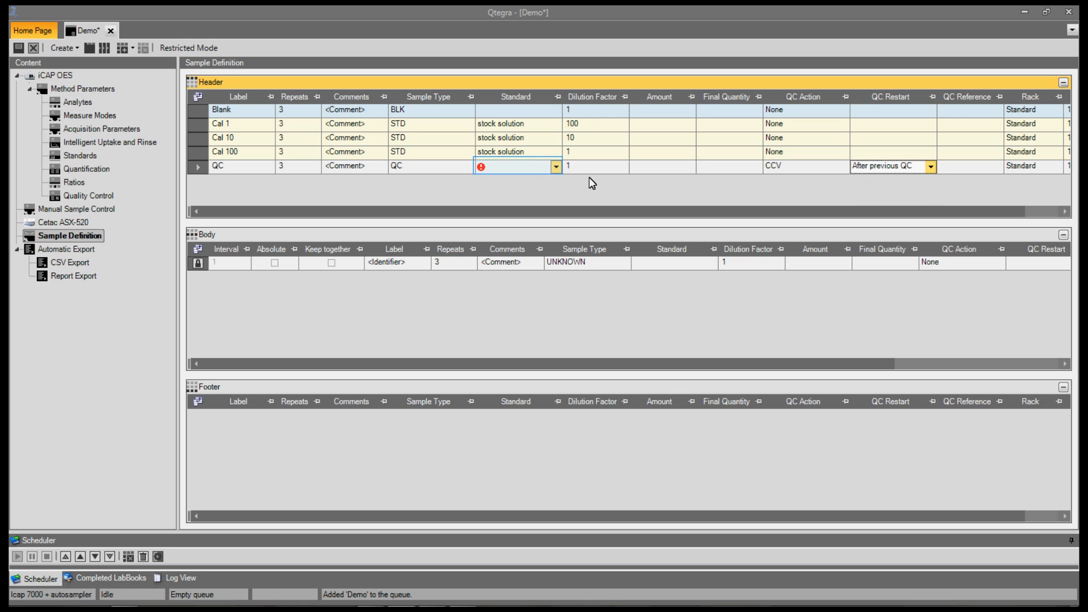
pyautogui.click(555, 166)
pyautogui.write('25')
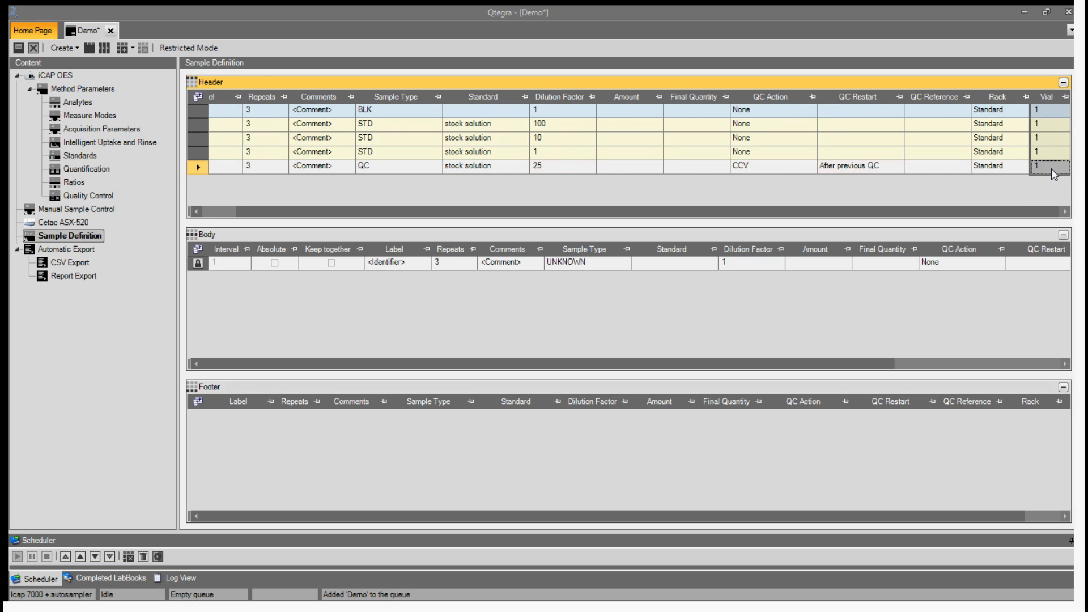
# - Number the header vials 1 to 5 with an increment fill
pyautogui.rightClick(1048, 167)
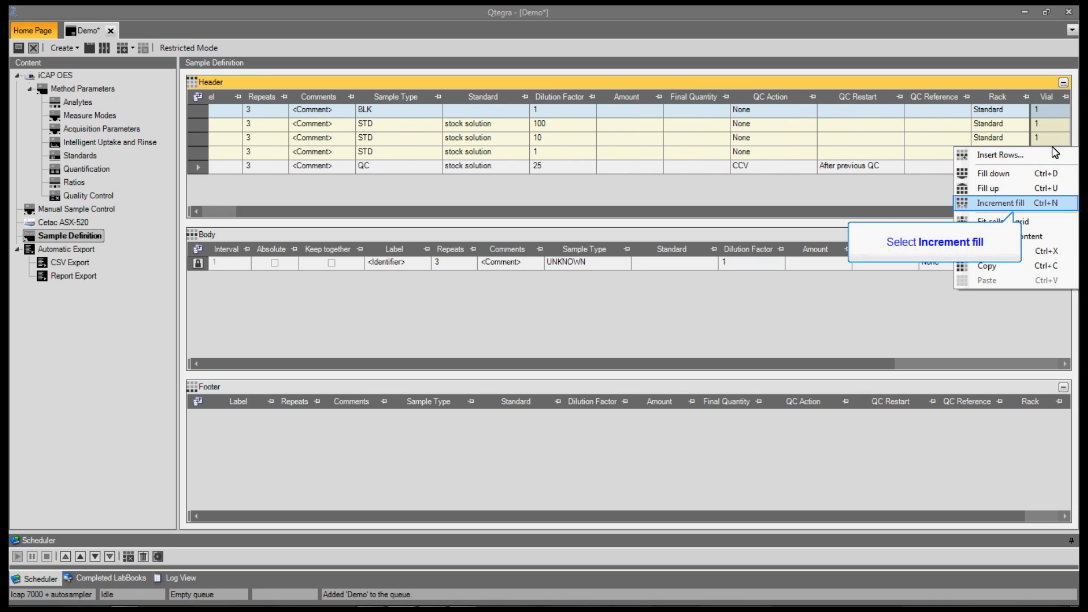
pyautogui.click(999, 203)
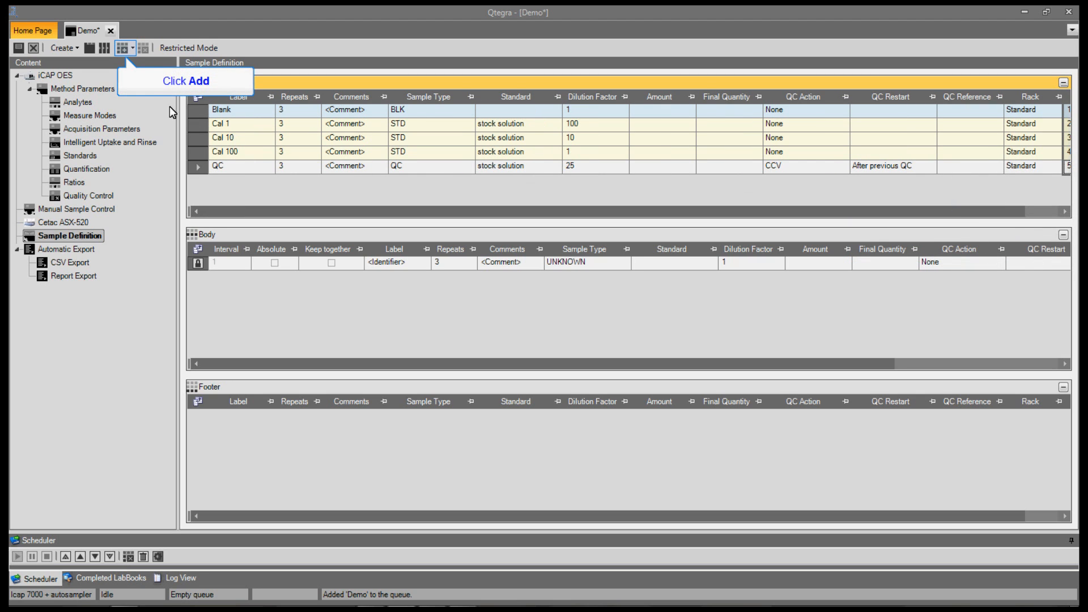
# - Add a body row labelled QC with sample type QC
pyautogui.click(131, 48)
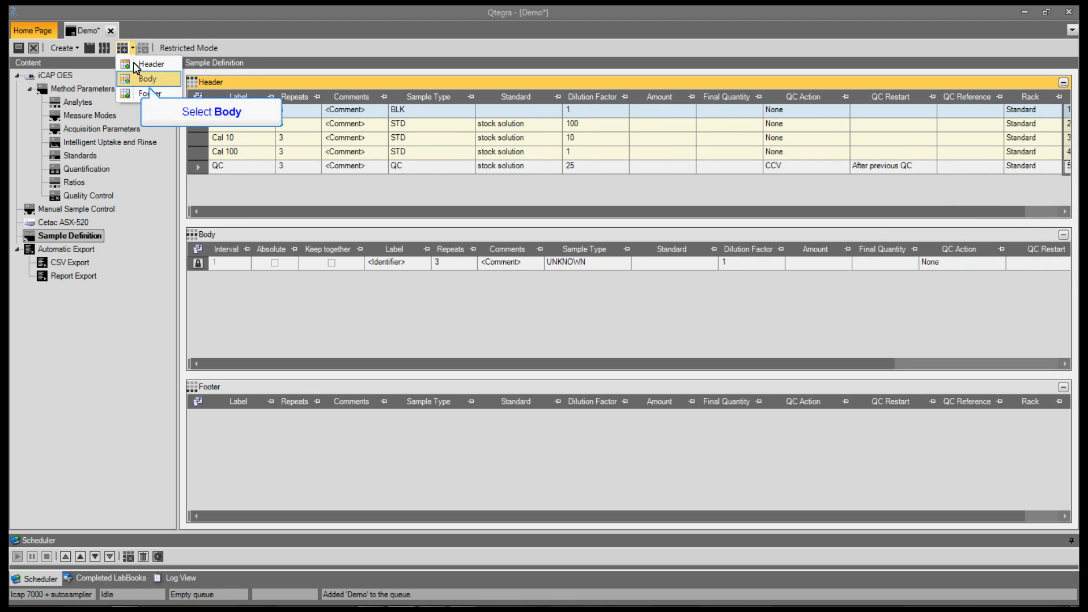
pyautogui.click(146, 78)
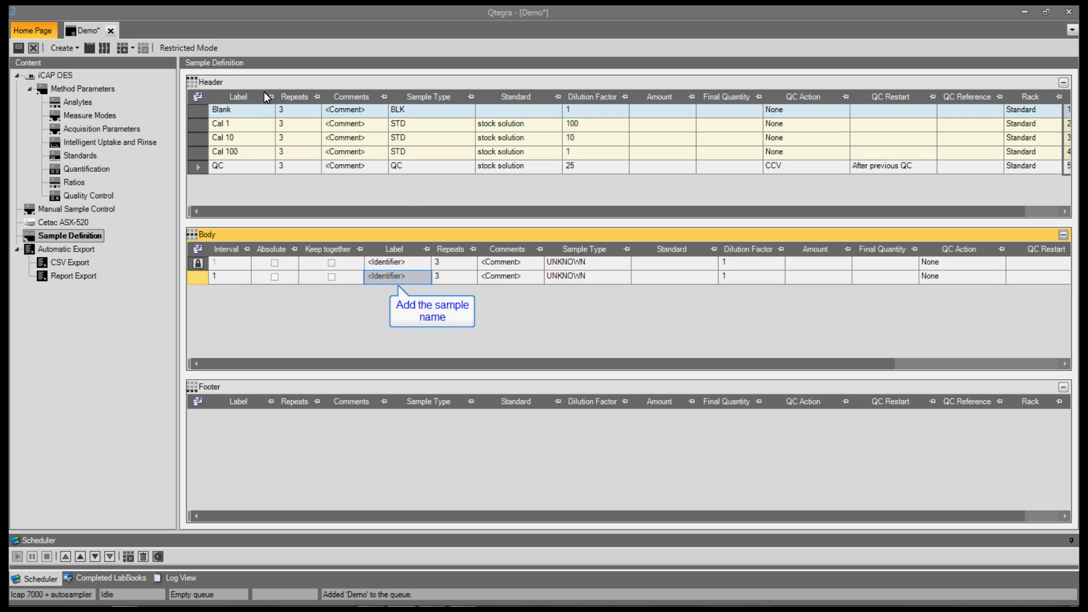
pyautogui.write('QC')
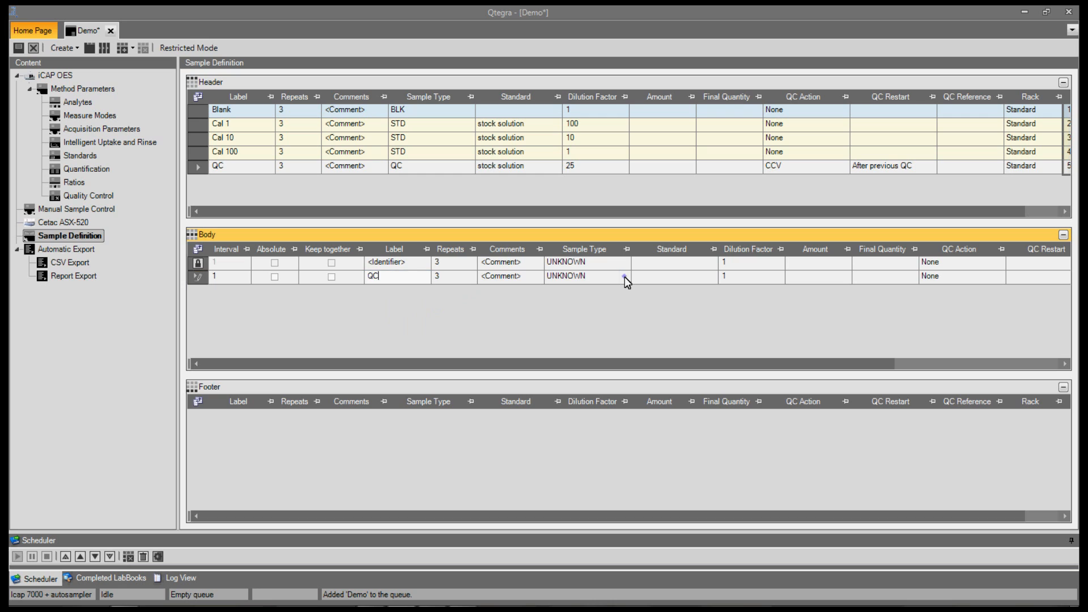
pyautogui.click(623, 277)
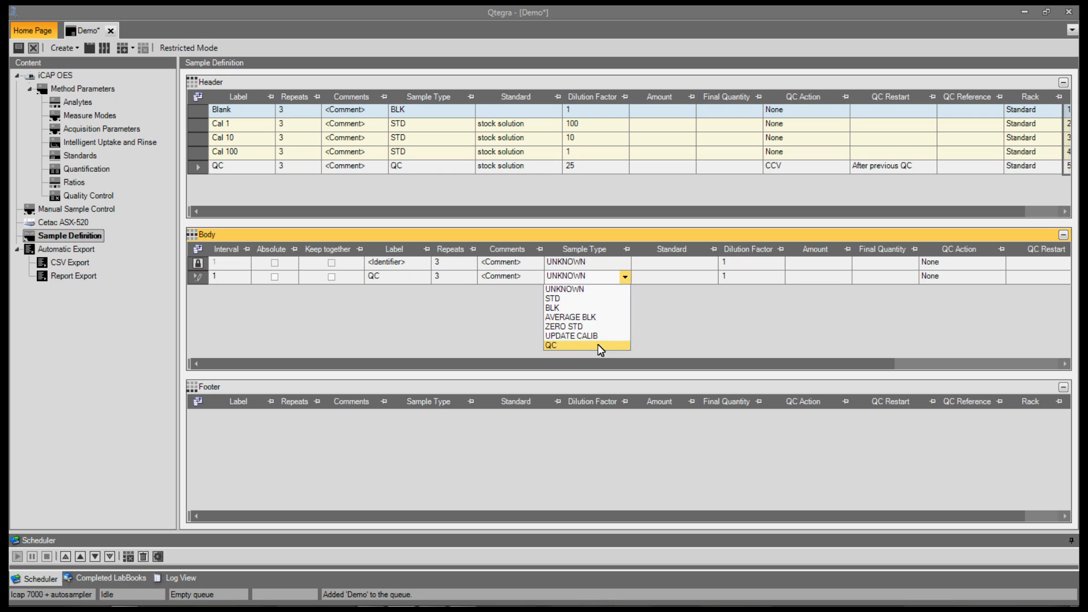
pyautogui.click(551, 345)
pyautogui.write('25')
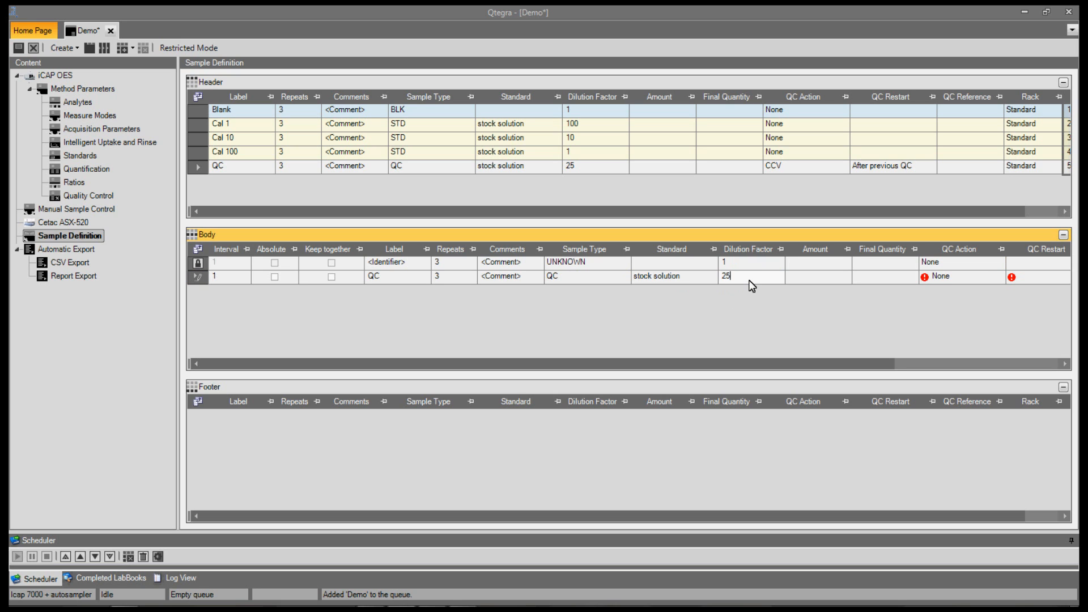
# - Set the body QC to CCV, restarting after previous QC, at interval 10
pyautogui.click(961, 277)
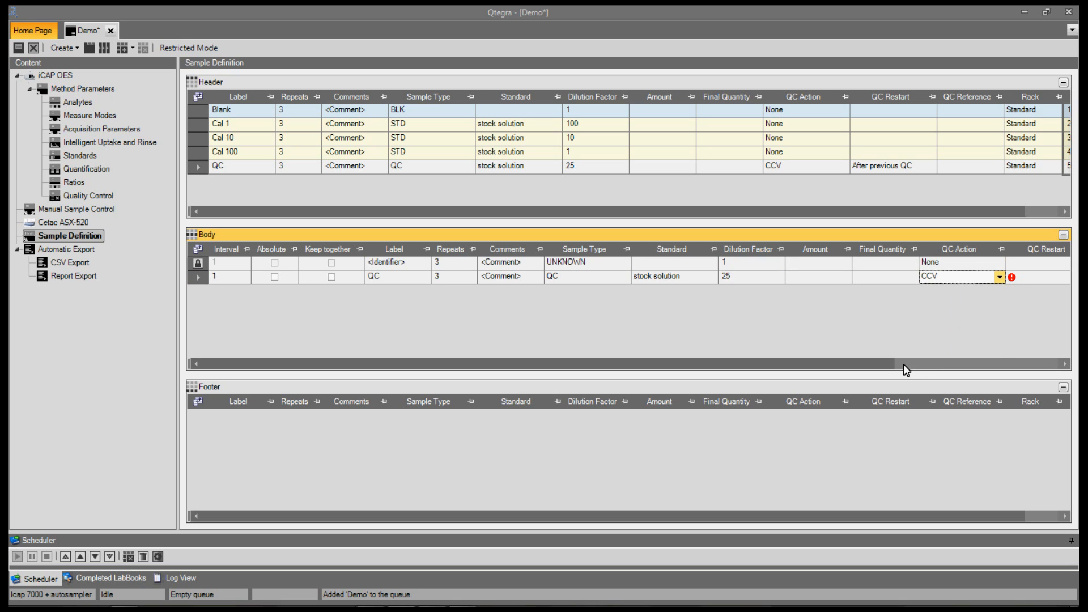
pyautogui.click(896, 276)
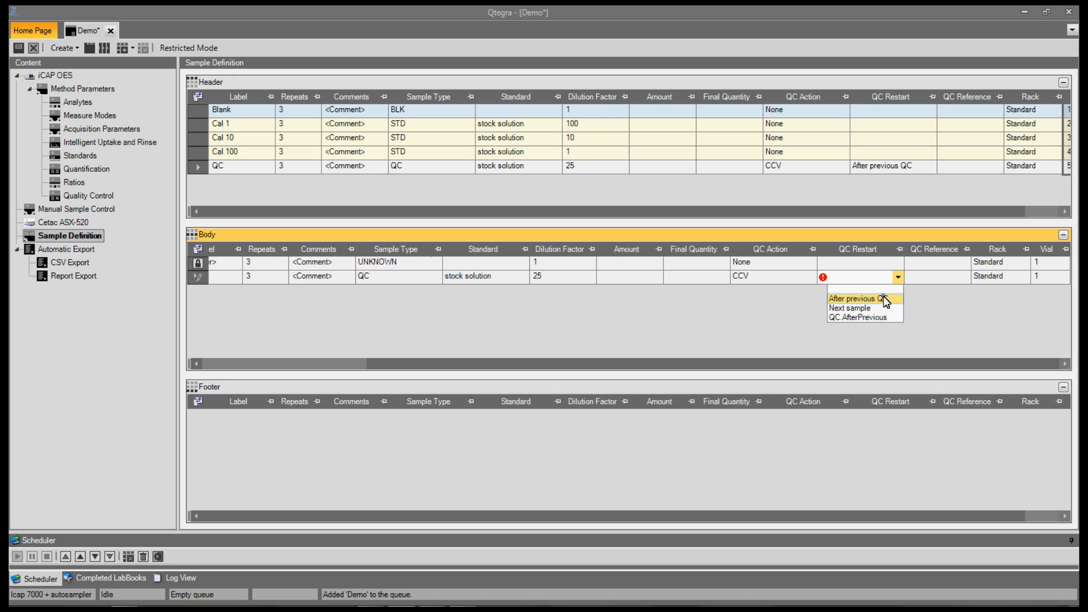
pyautogui.click(861, 298)
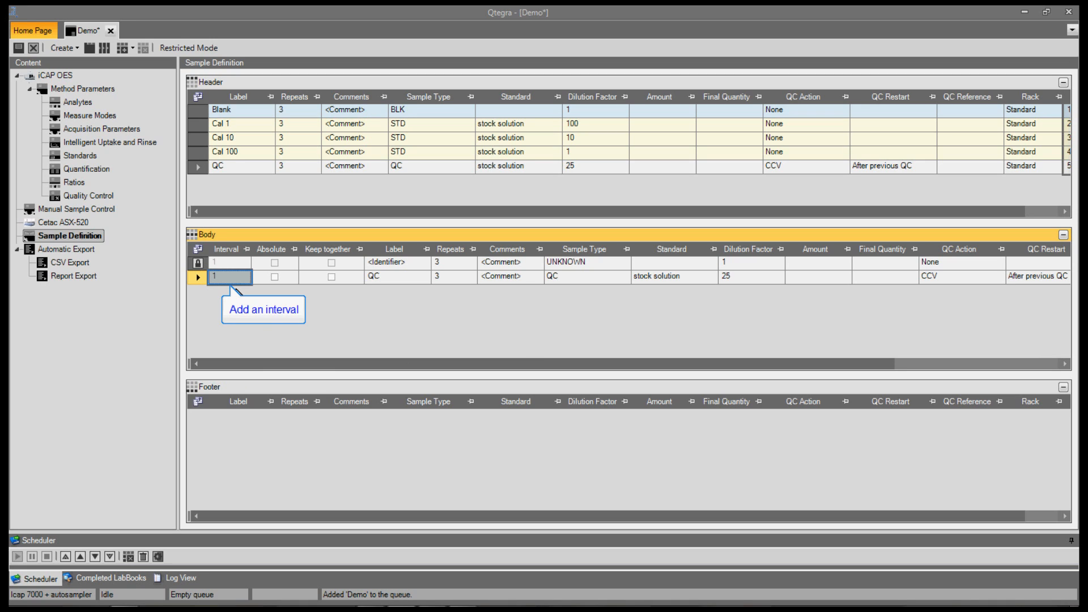
pyautogui.write('0')
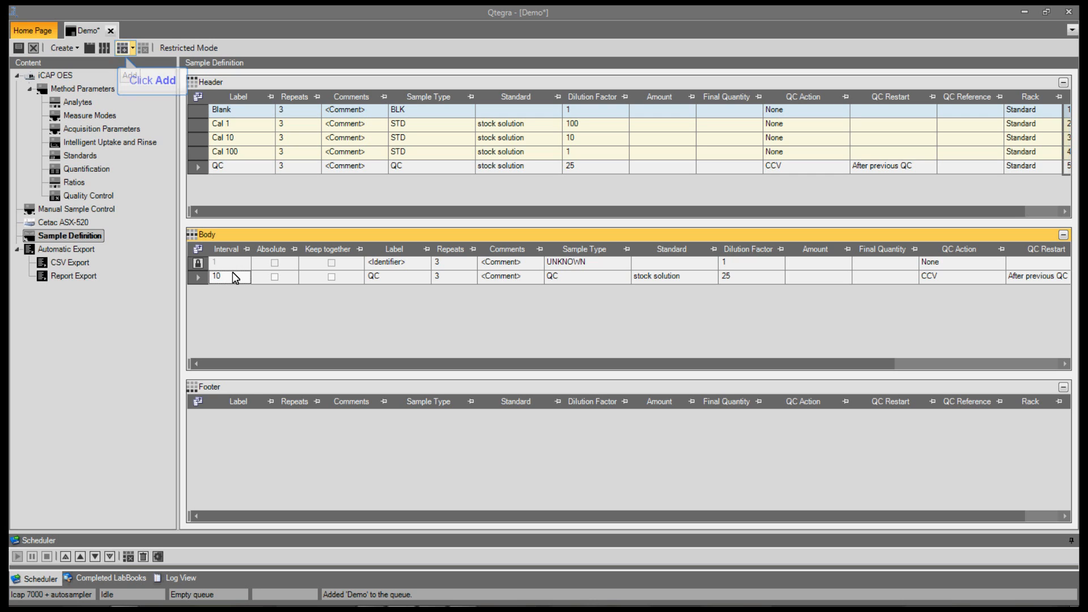
# - Add a footer QC row with CCV action restarting after previous QC
pyautogui.click(131, 48)
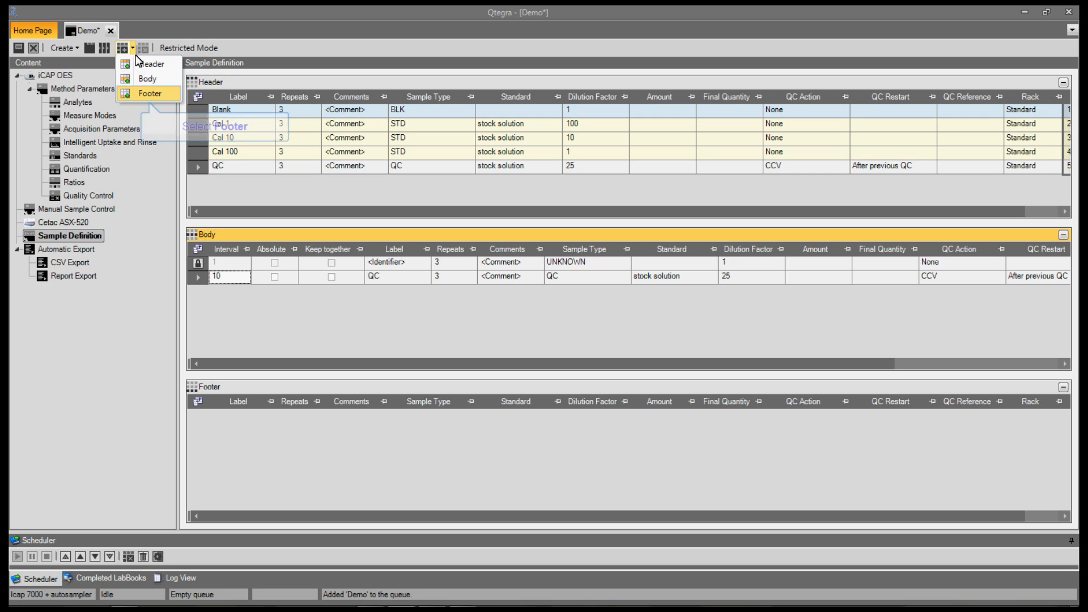
pyautogui.click(150, 93)
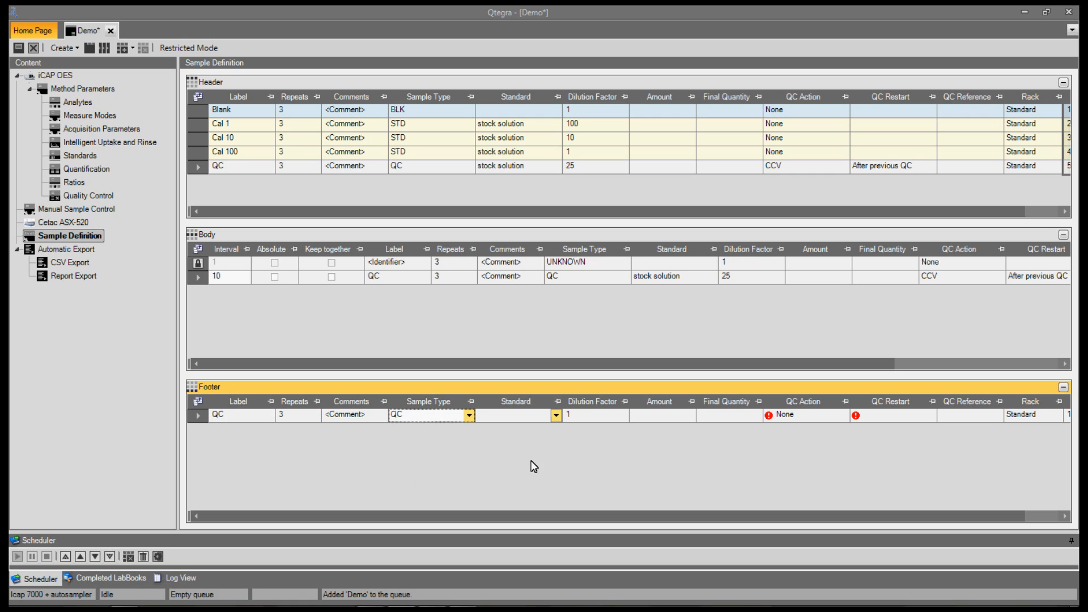
pyautogui.click(517, 415)
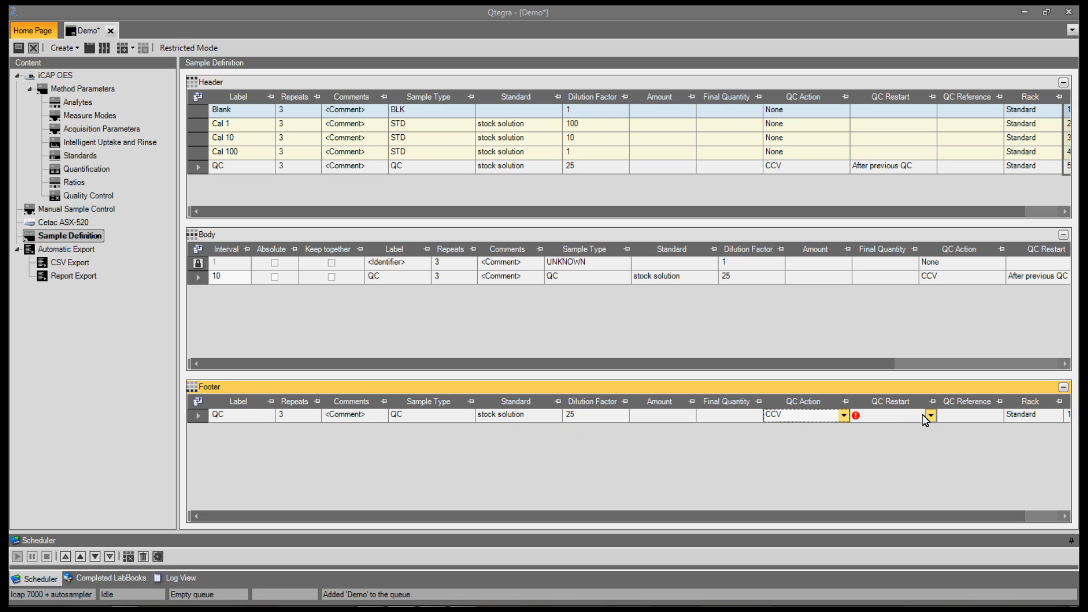
pyautogui.click(929, 414)
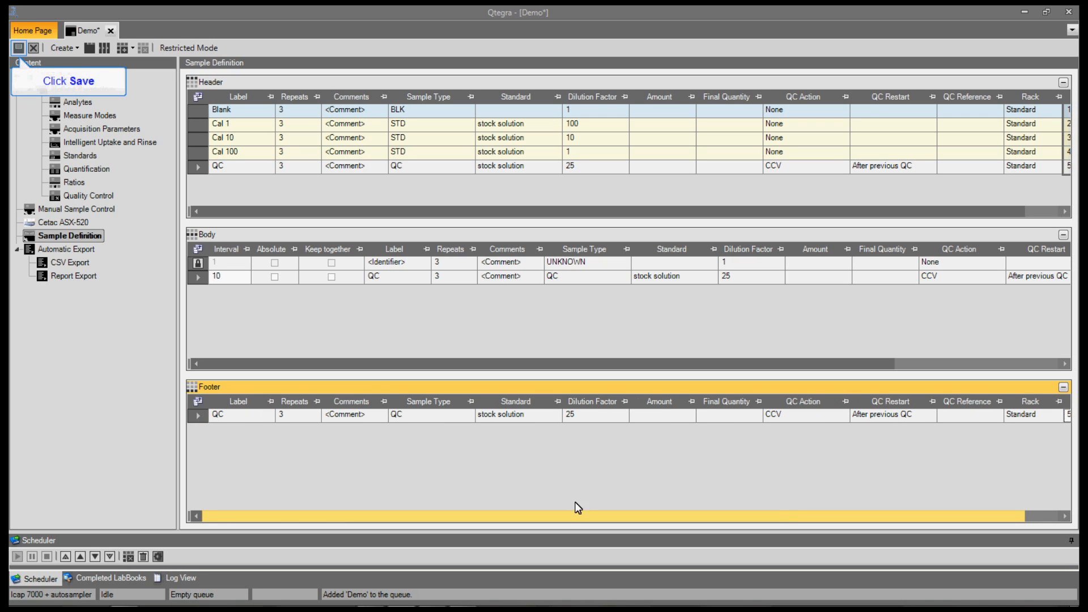
# - Save the template under the name Demo
pyautogui.click(17, 47)
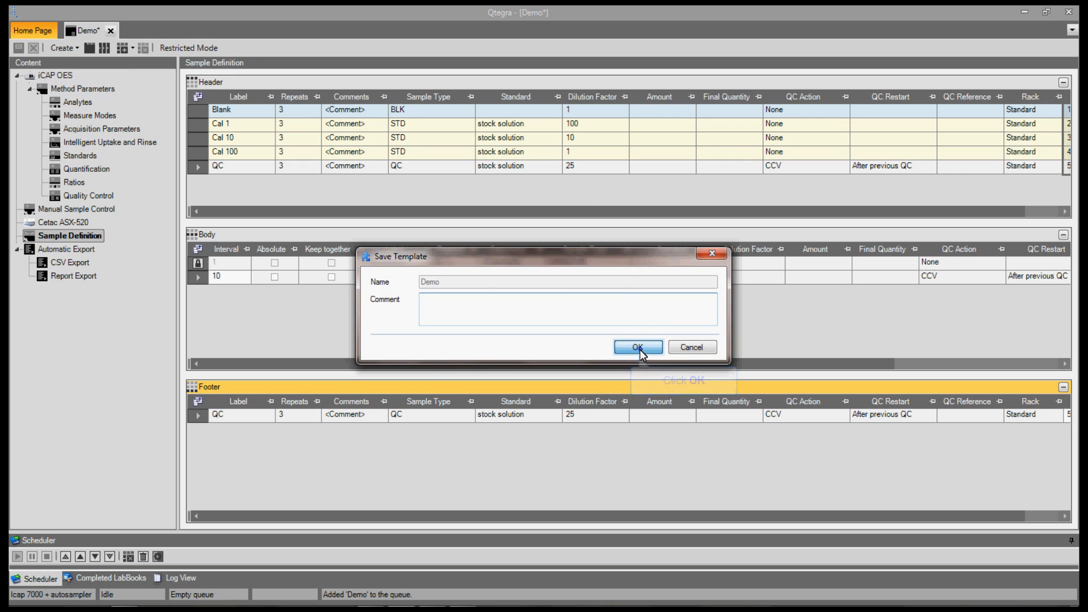
pyautogui.click(636, 347)
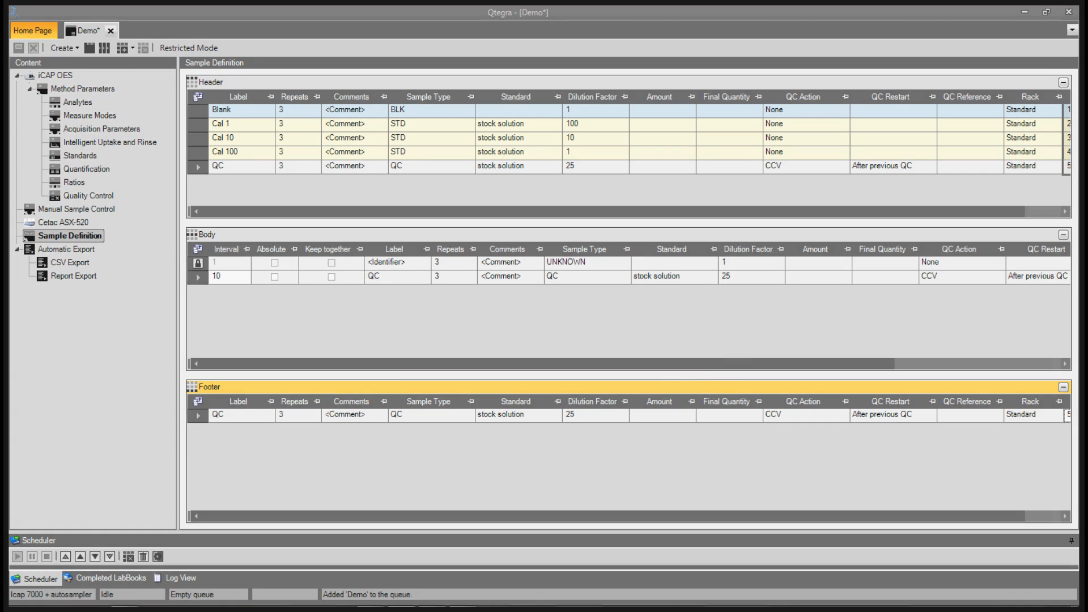